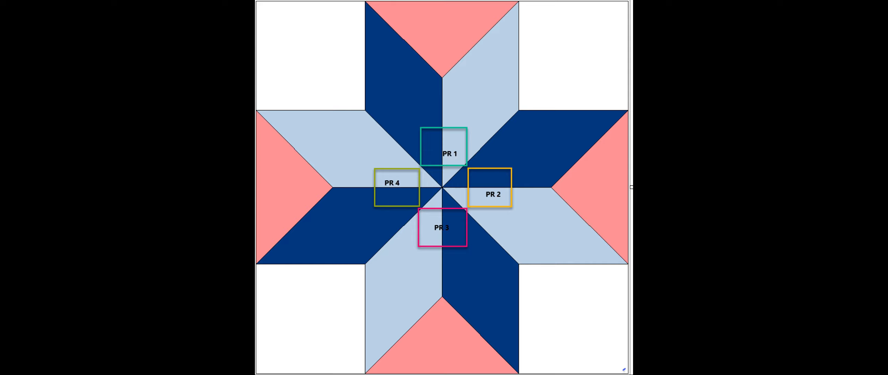
mouse_move(465, 113)
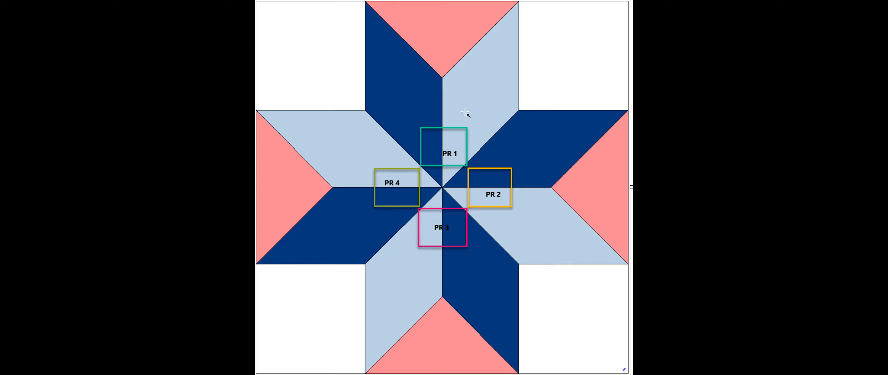
mouse_move(270, 10)
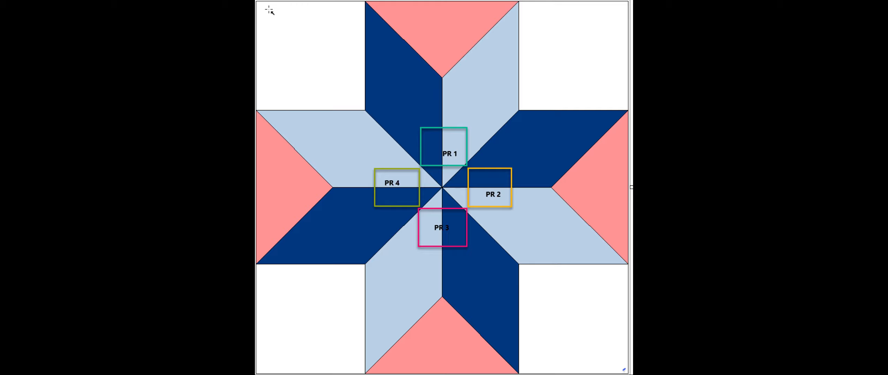
Draw a thick magenta diagonal from the block's top-left corner through the star centre to the bottom-right corner
drag(267, 11, 437, 176)
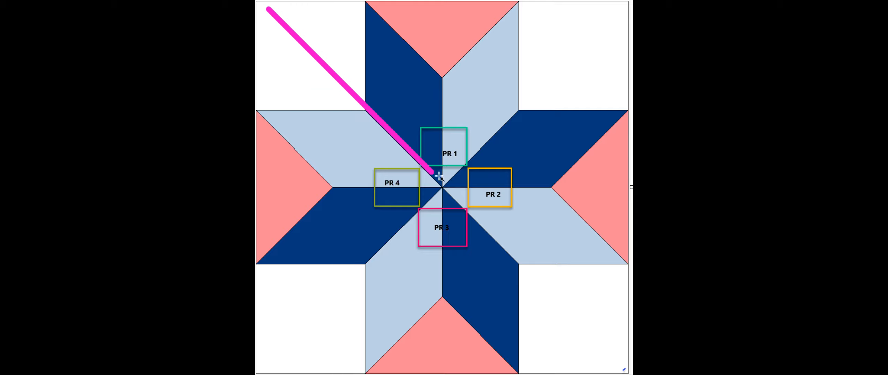
drag(436, 176, 518, 252)
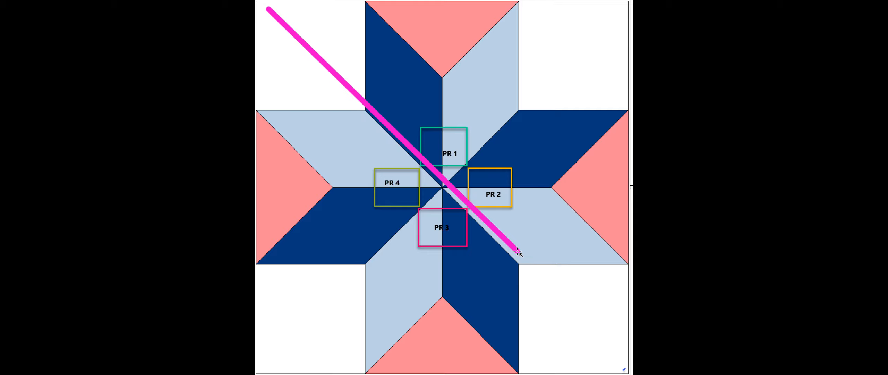
drag(518, 252, 610, 365)
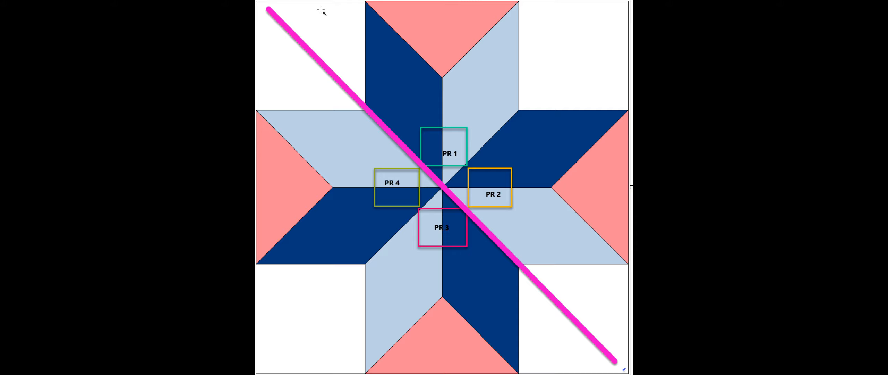
mouse_move(559, 62)
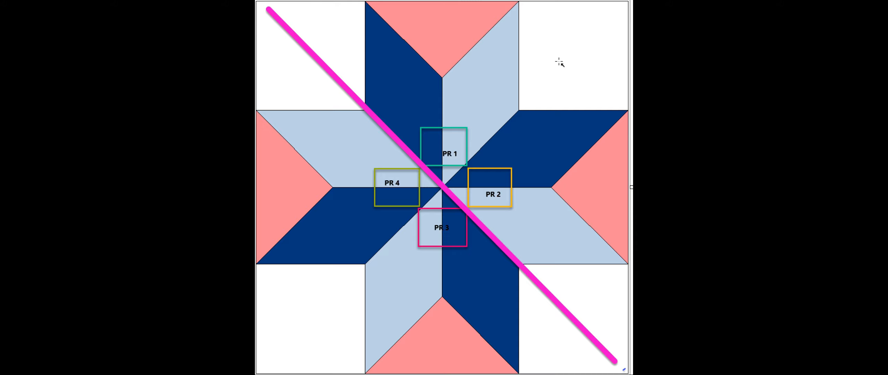
mouse_move(371, 161)
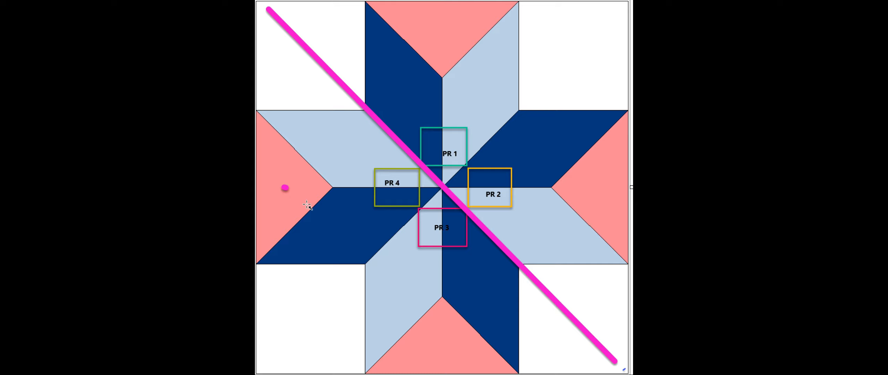
mouse_move(324, 214)
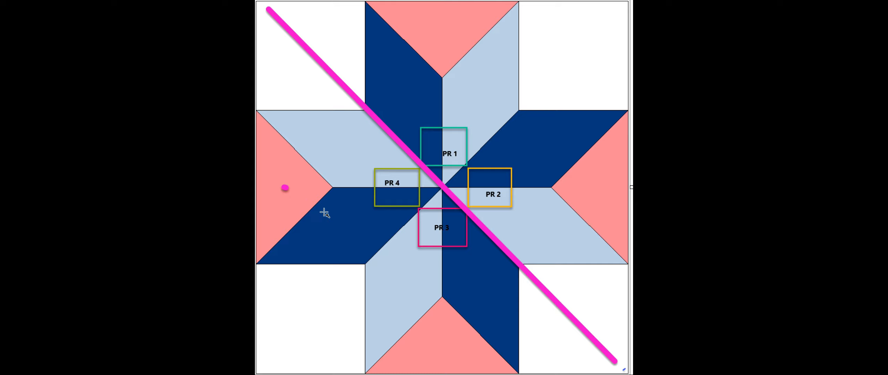
mouse_move(467, 65)
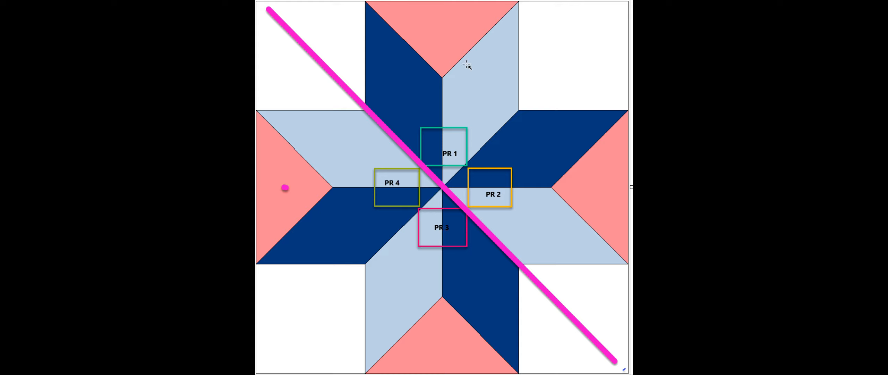
mouse_move(483, 231)
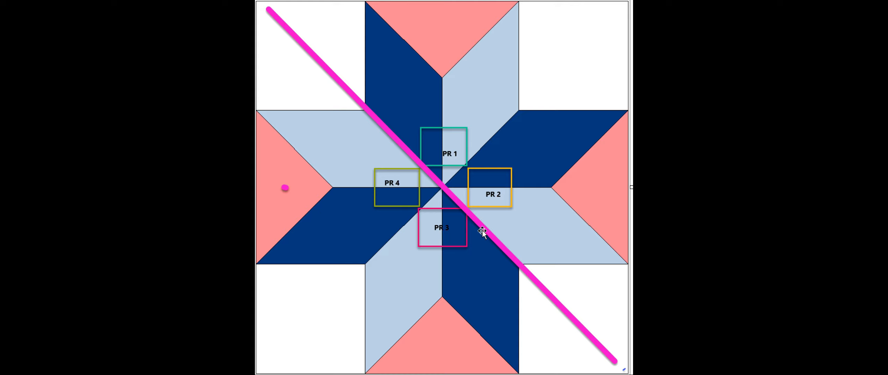
mouse_move(424, 136)
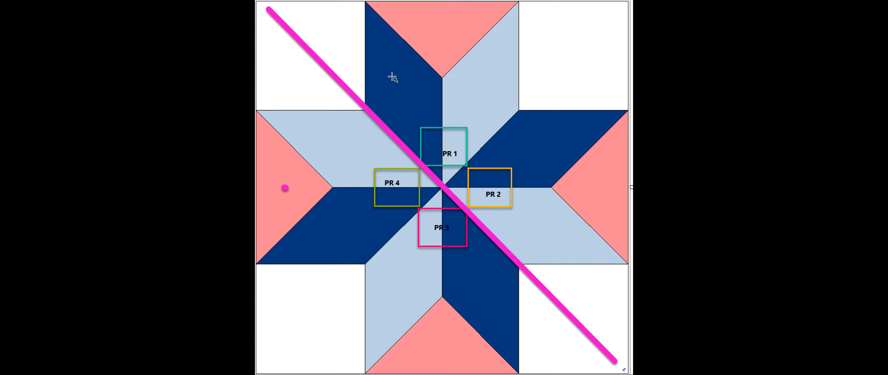
mouse_move(497, 104)
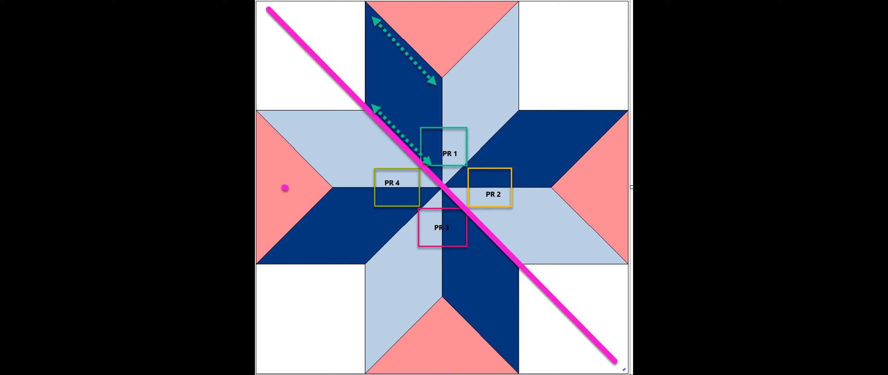
mouse_move(372, 36)
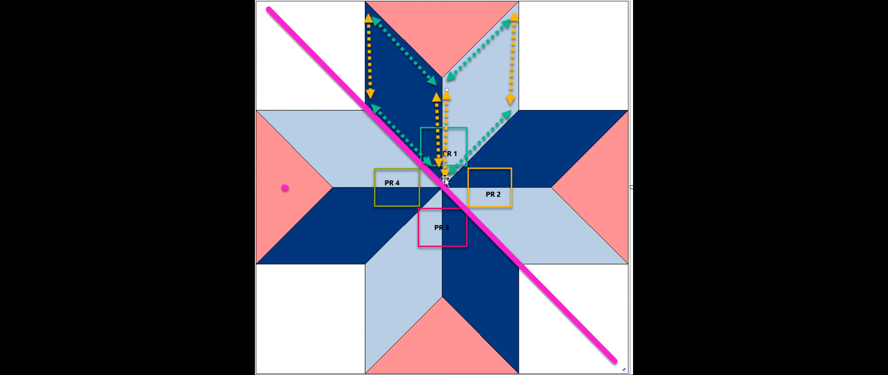
mouse_move(469, 118)
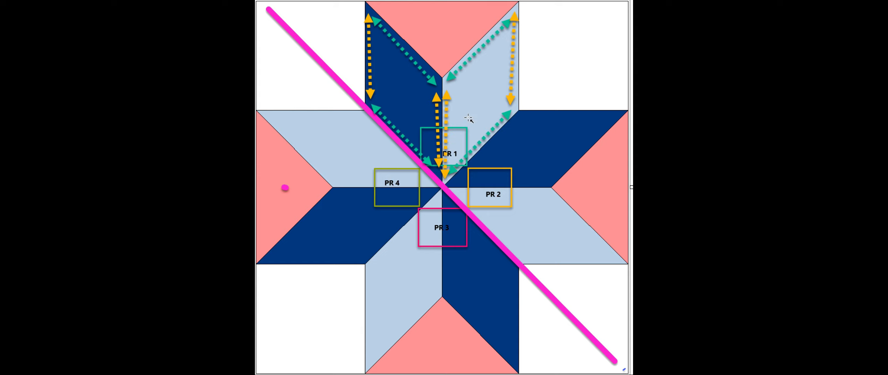
mouse_move(626, 106)
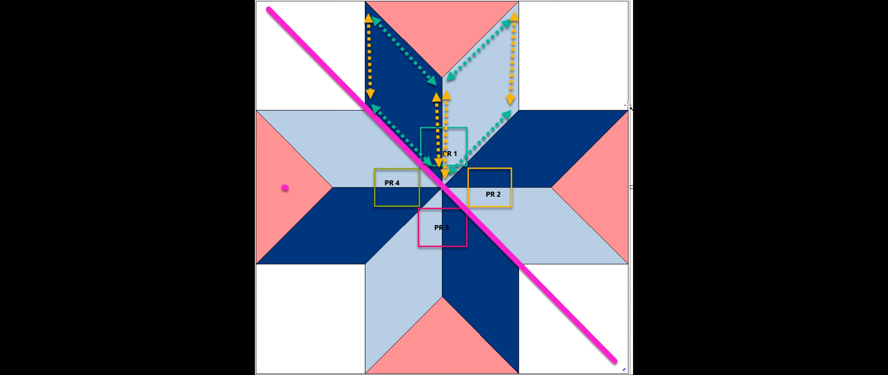
mouse_move(592, 129)
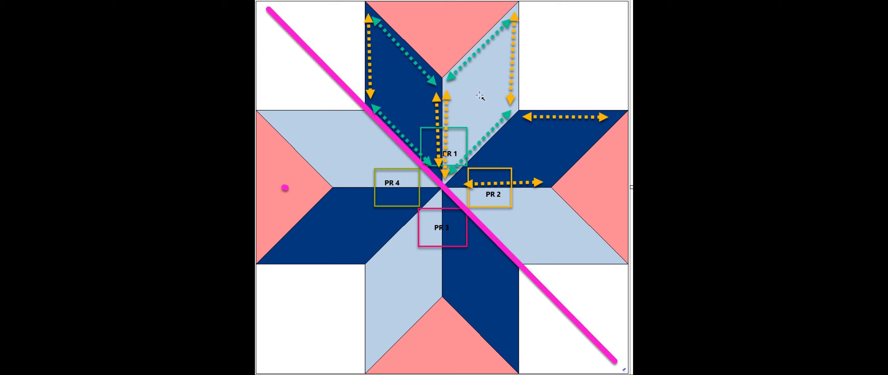
mouse_move(487, 93)
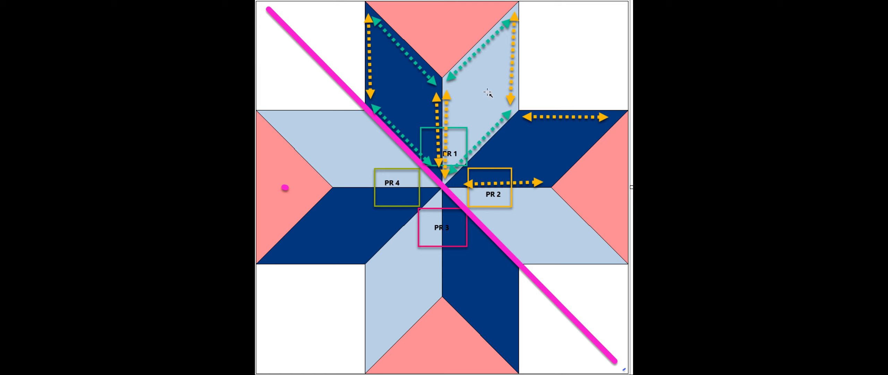
mouse_move(485, 95)
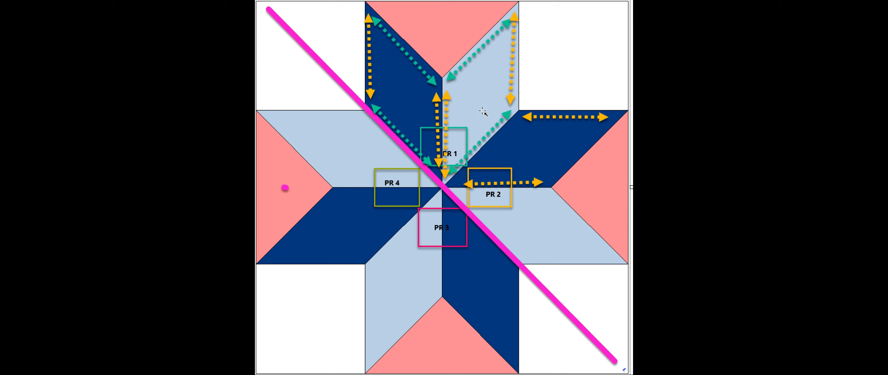
mouse_move(419, 120)
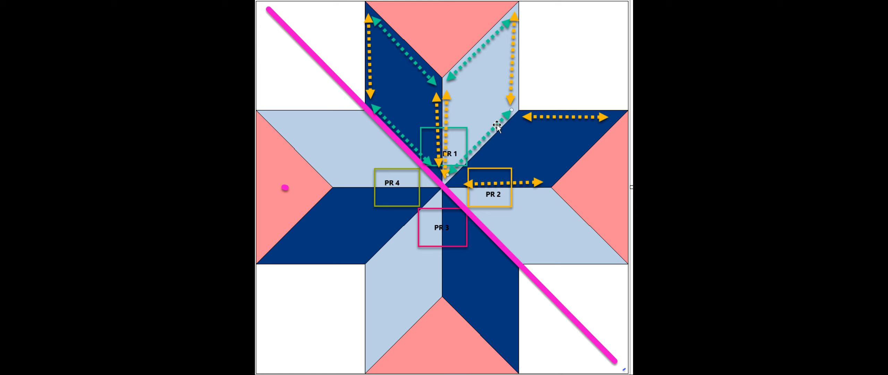
mouse_move(476, 111)
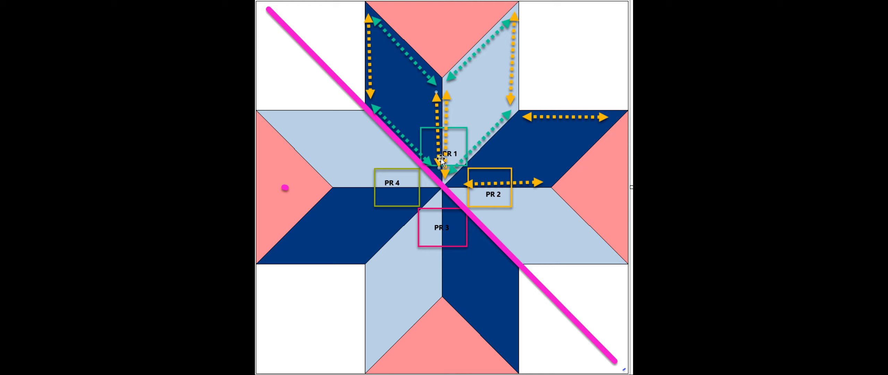
mouse_move(439, 122)
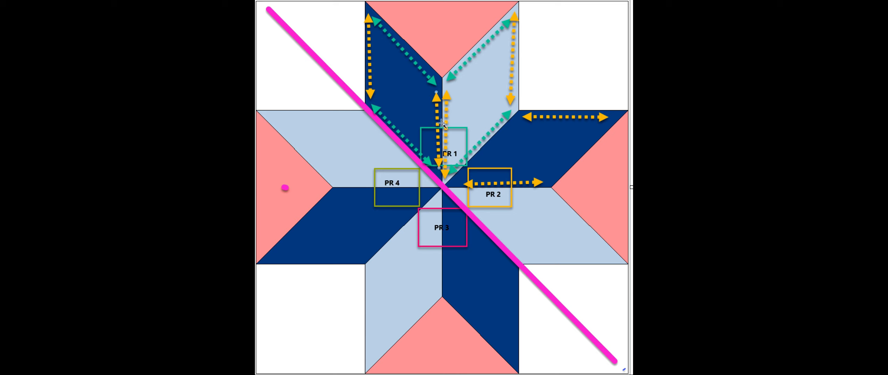
mouse_move(468, 198)
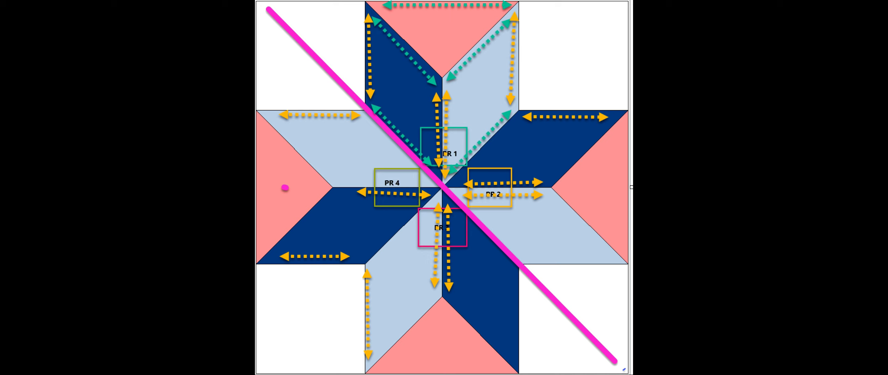
mouse_move(394, 26)
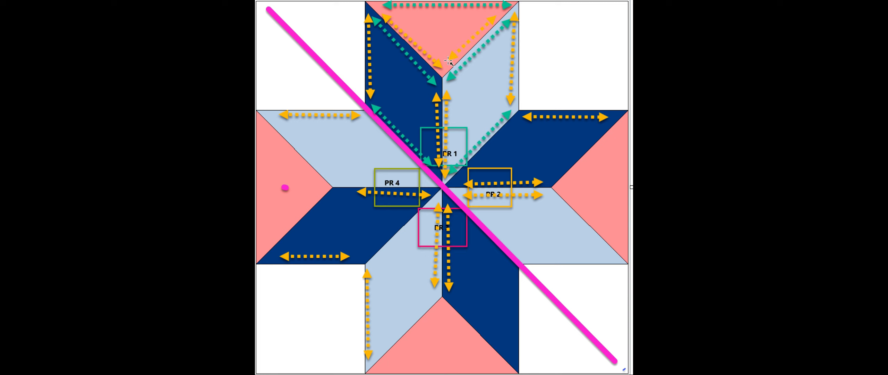
mouse_move(410, 43)
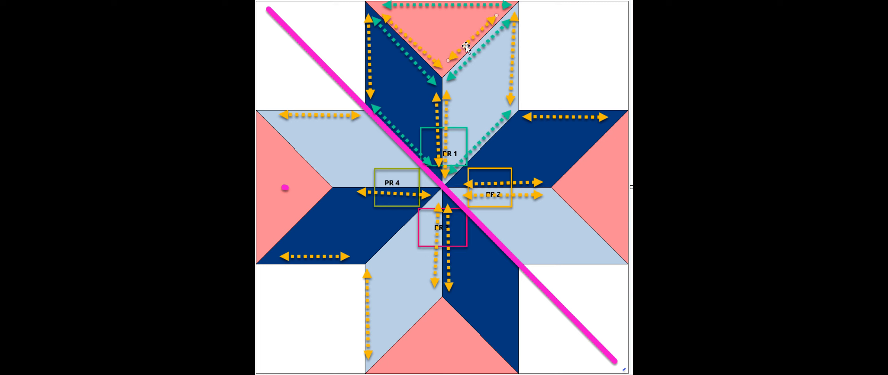
mouse_move(396, 16)
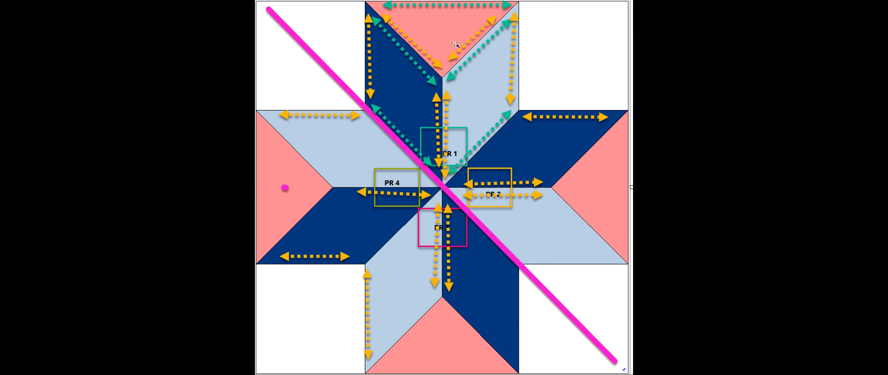
mouse_move(498, 69)
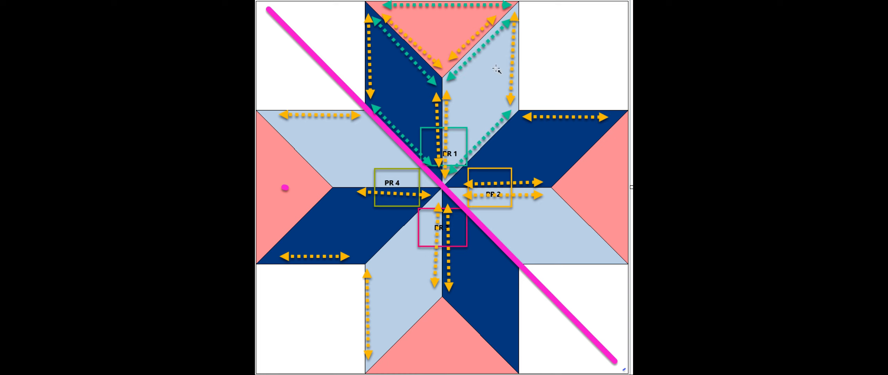
mouse_move(557, 27)
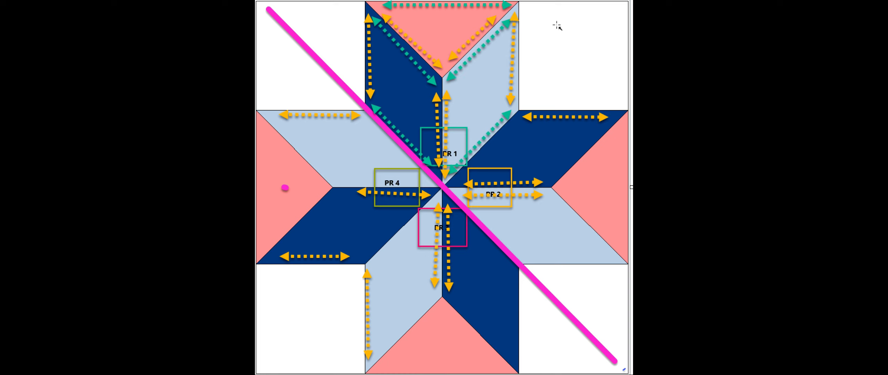
mouse_move(533, 11)
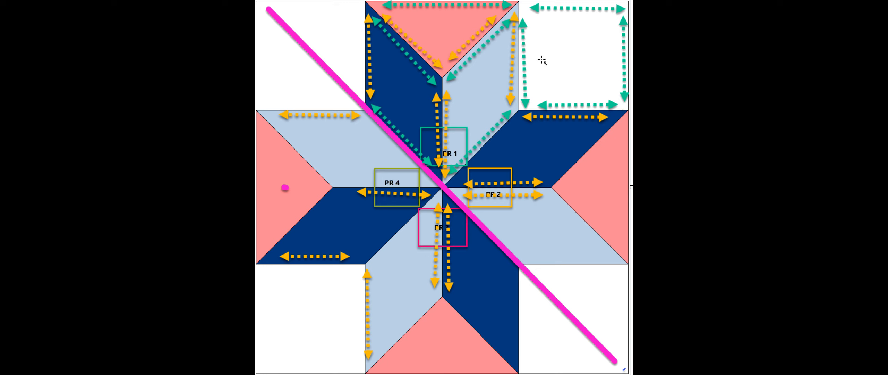
mouse_move(602, 77)
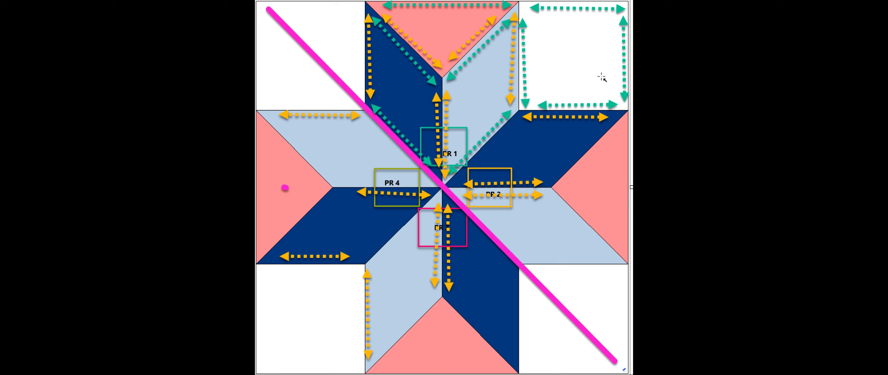
mouse_move(461, 74)
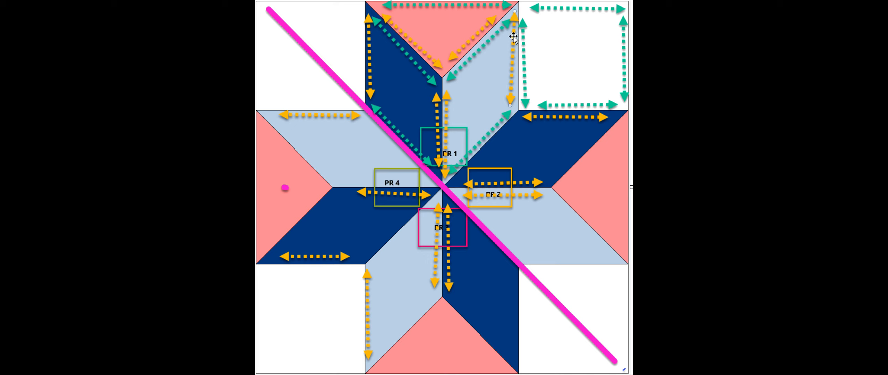
mouse_move(516, 13)
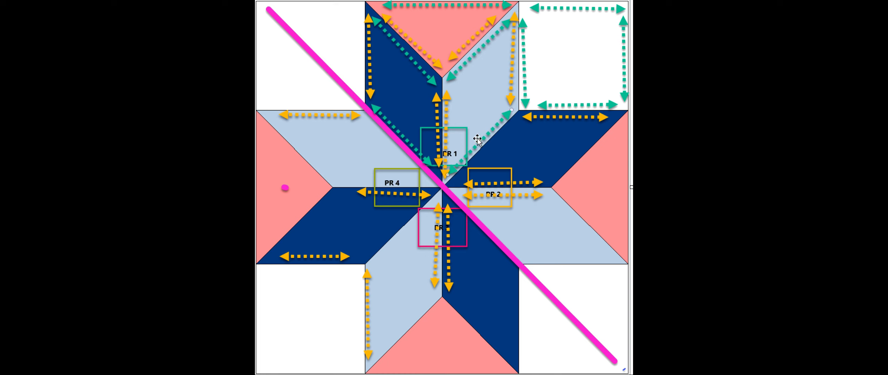
mouse_move(411, 38)
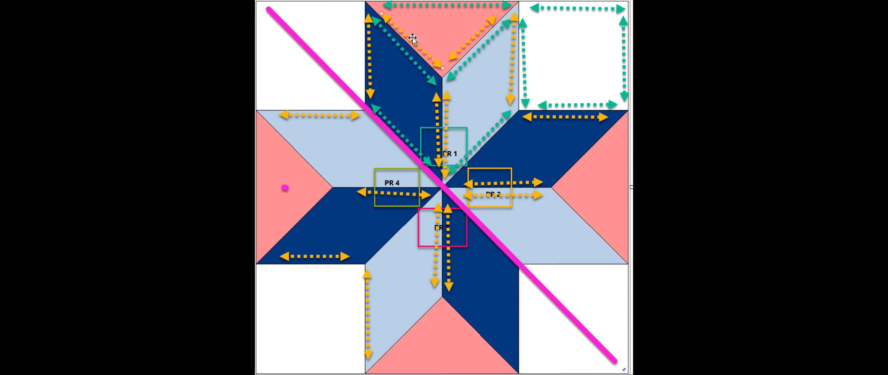
mouse_move(413, 38)
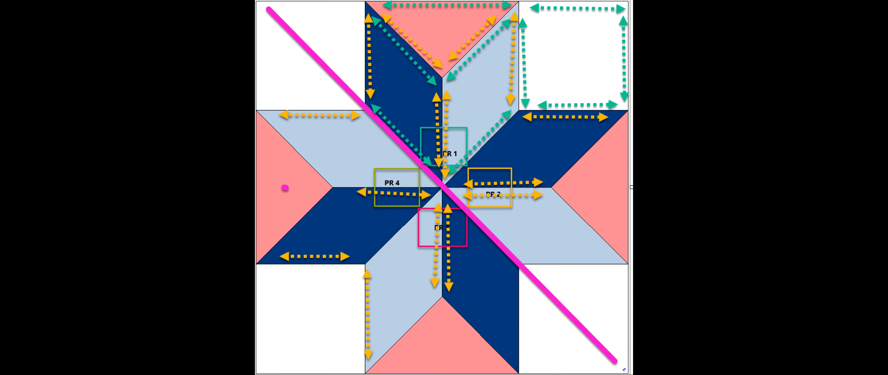
mouse_move(277, 39)
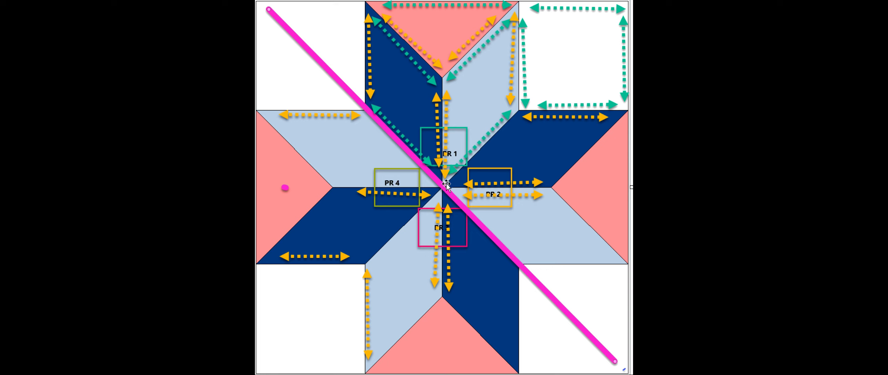
mouse_move(473, 213)
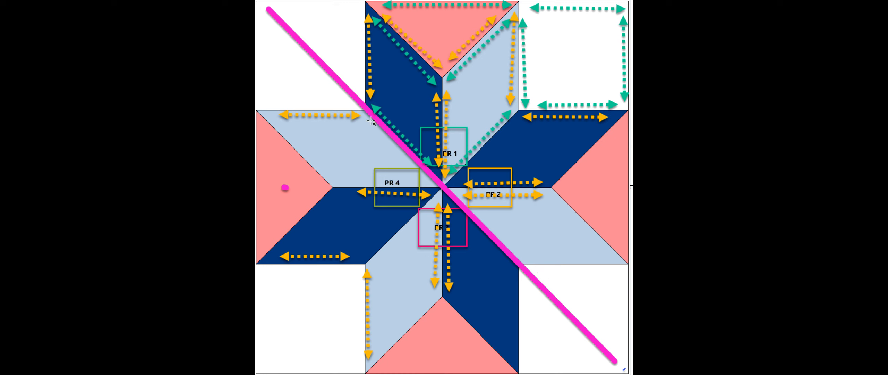
mouse_move(366, 127)
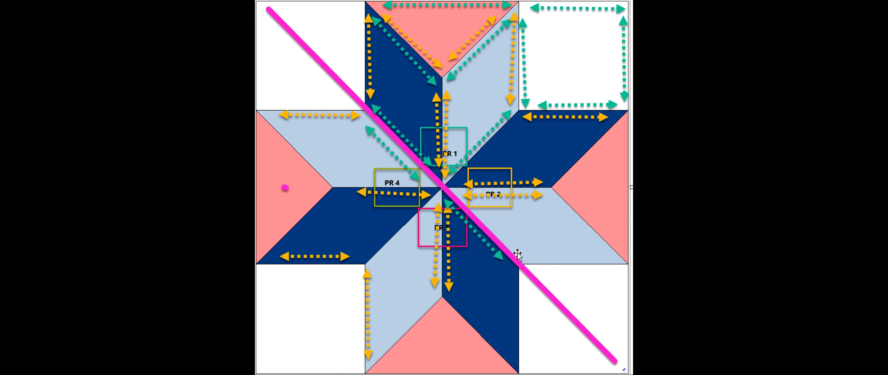
mouse_move(350, 176)
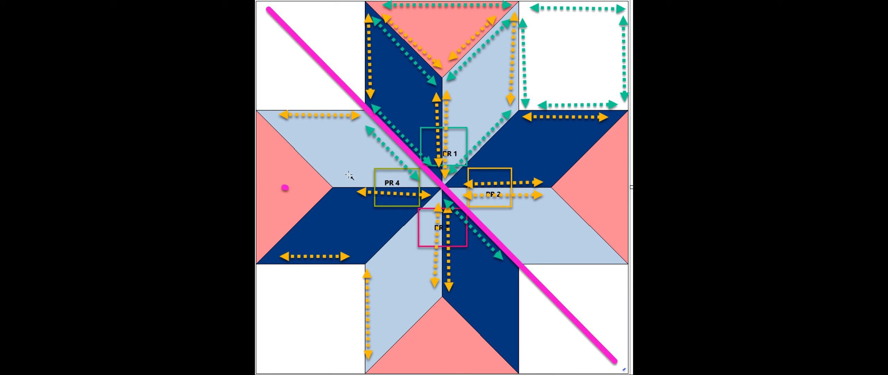
mouse_move(443, 161)
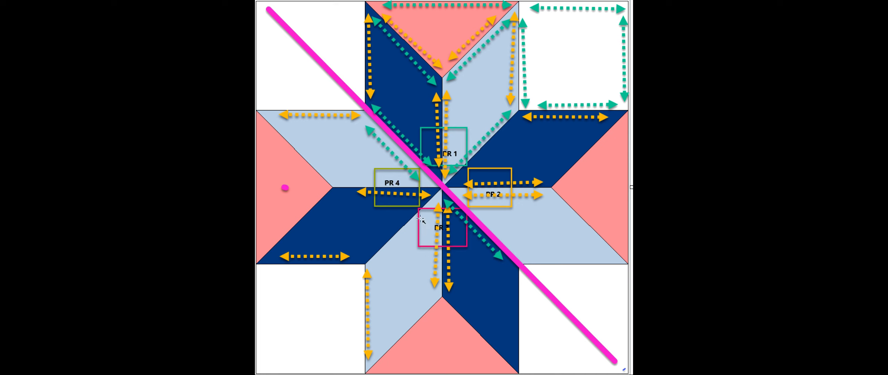
mouse_move(532, 218)
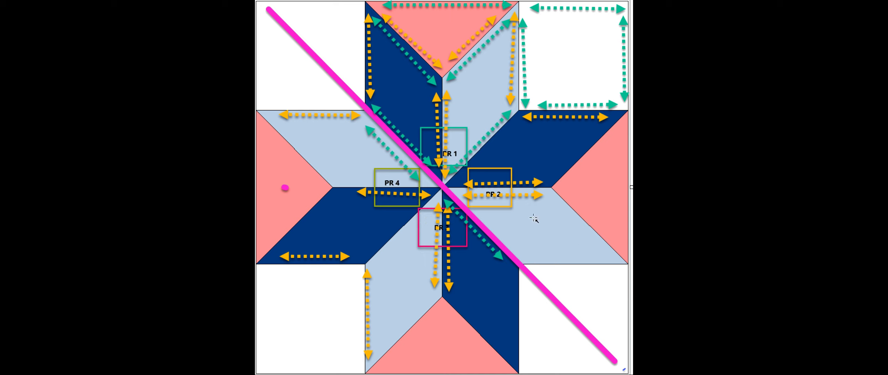
mouse_move(430, 183)
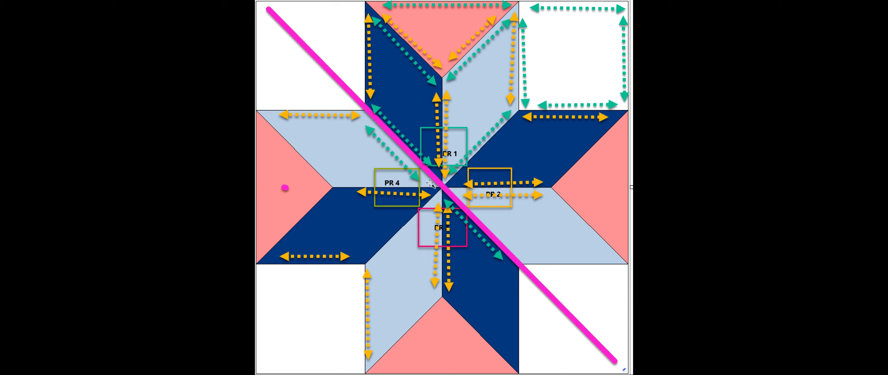
mouse_move(364, 136)
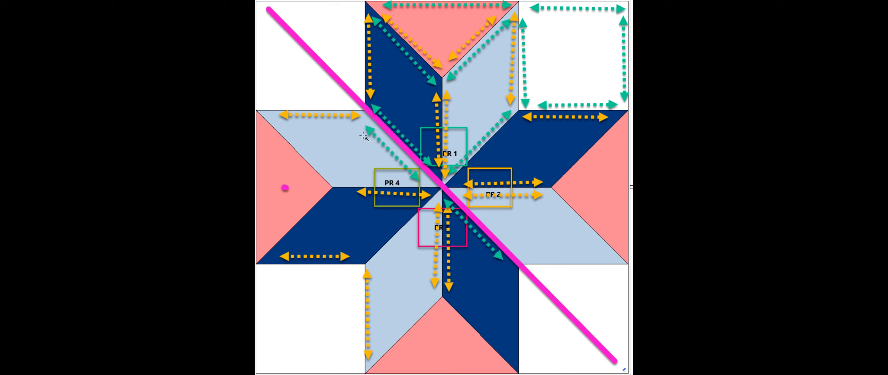
mouse_move(396, 96)
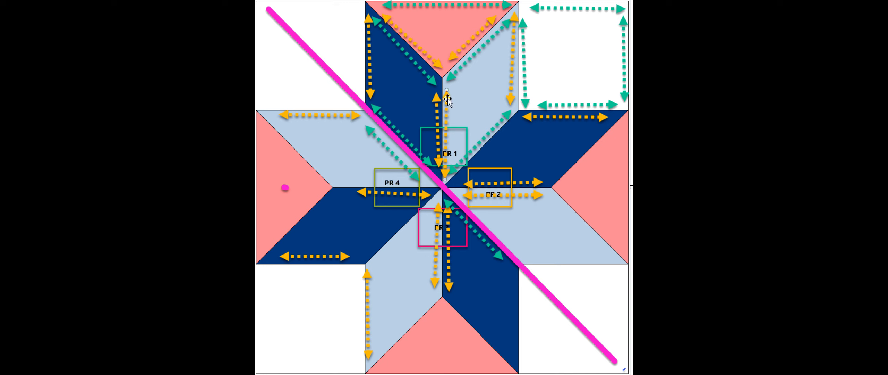
mouse_move(413, 97)
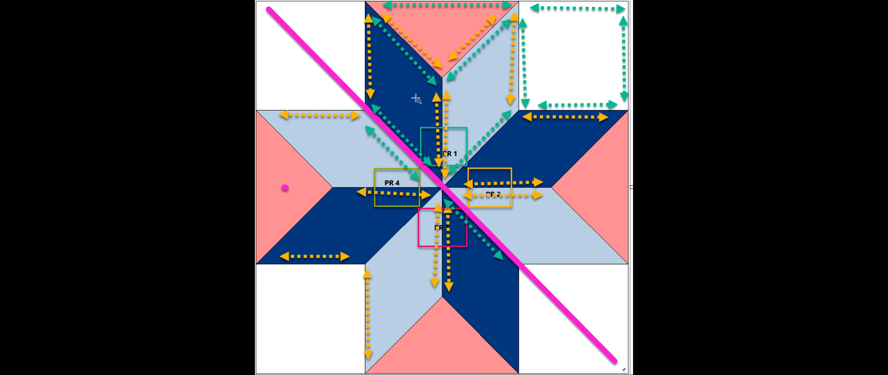
mouse_move(422, 169)
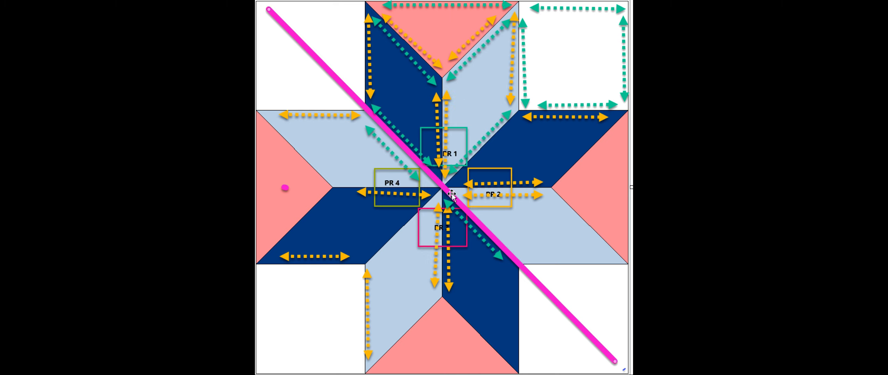
mouse_move(461, 202)
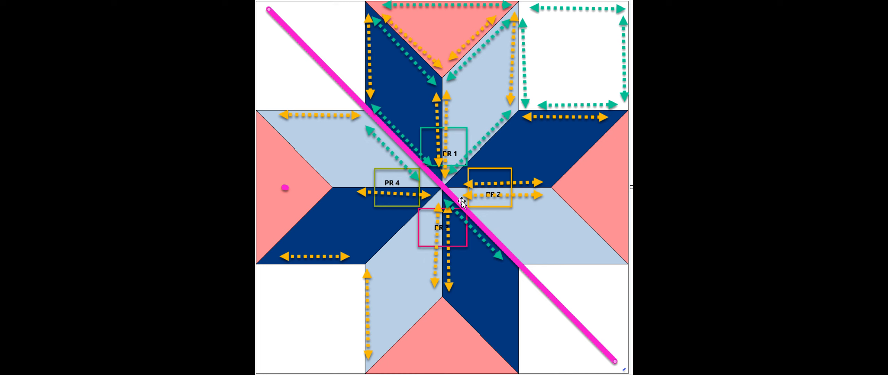
mouse_move(483, 211)
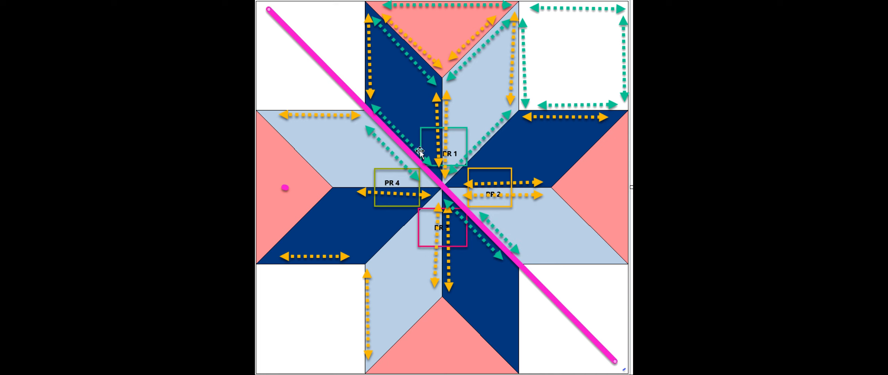
mouse_move(466, 162)
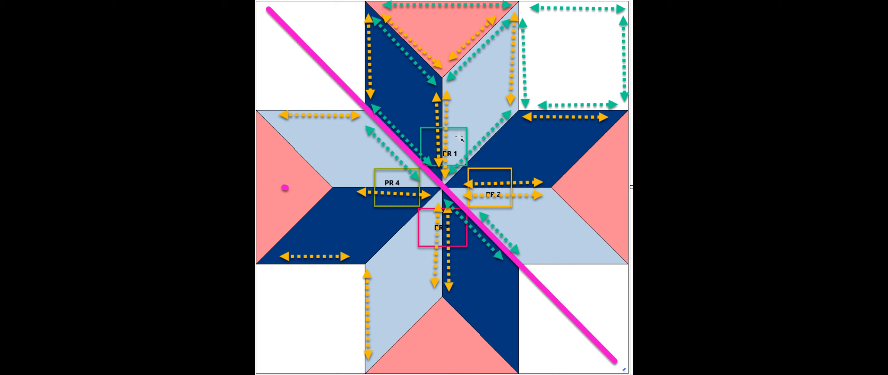
mouse_move(475, 70)
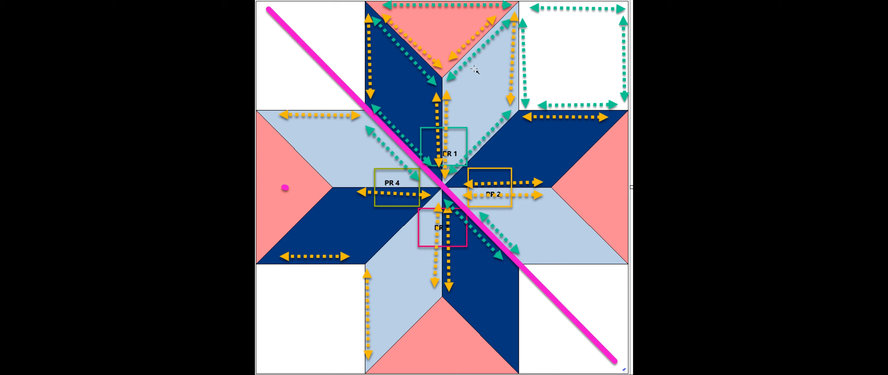
mouse_move(443, 33)
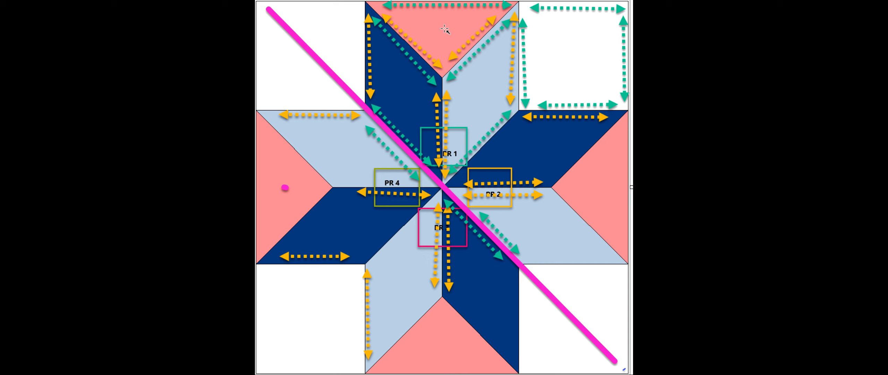
mouse_move(595, 56)
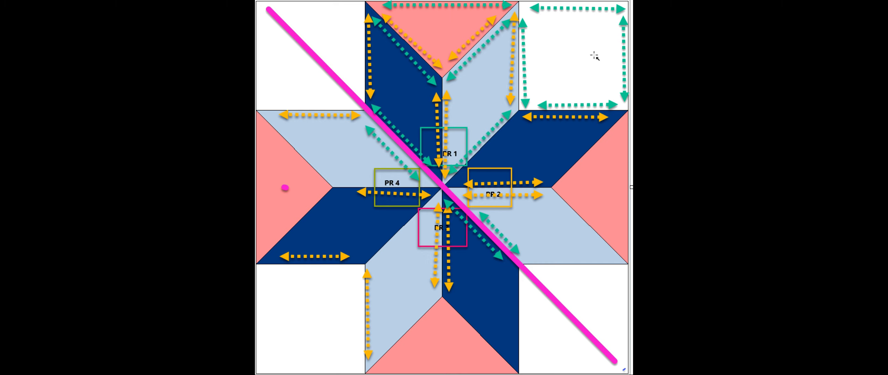
mouse_move(609, 145)
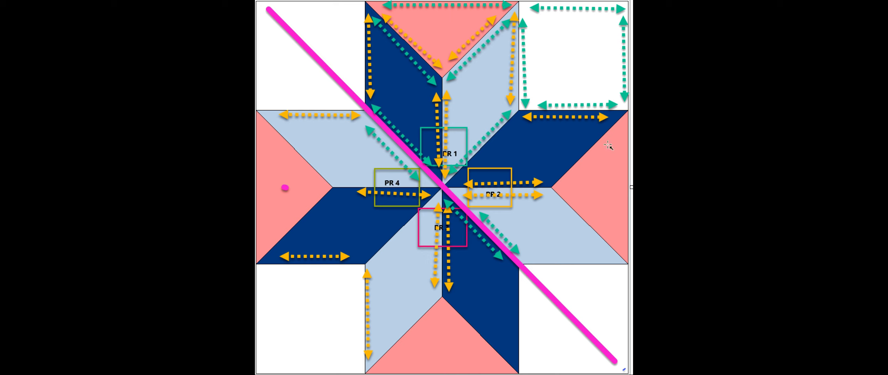
mouse_move(602, 197)
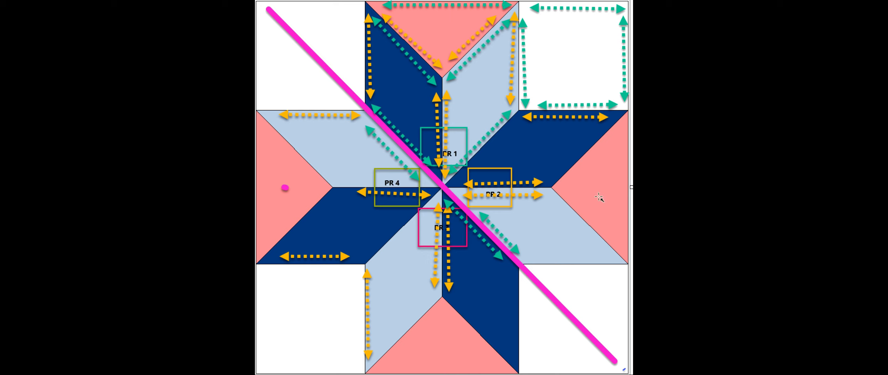
mouse_move(561, 226)
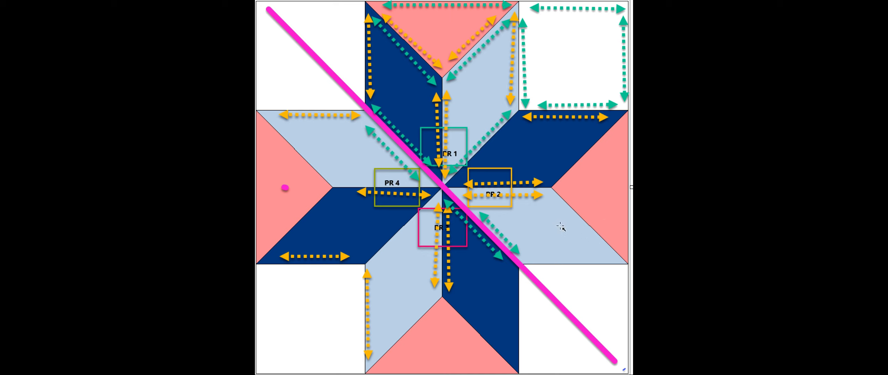
mouse_move(599, 316)
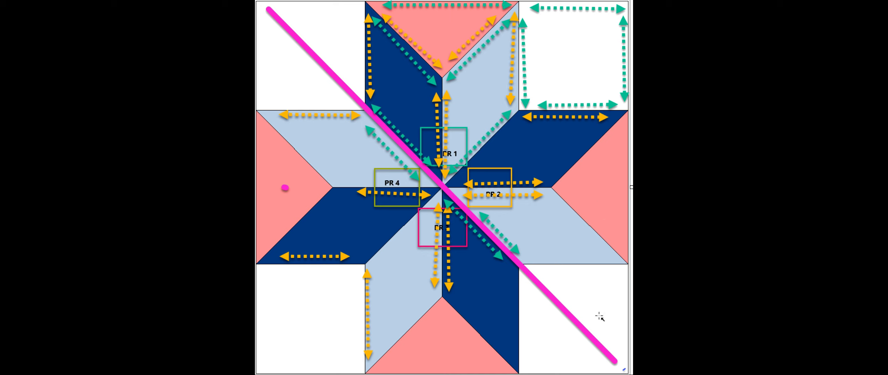
mouse_move(275, 37)
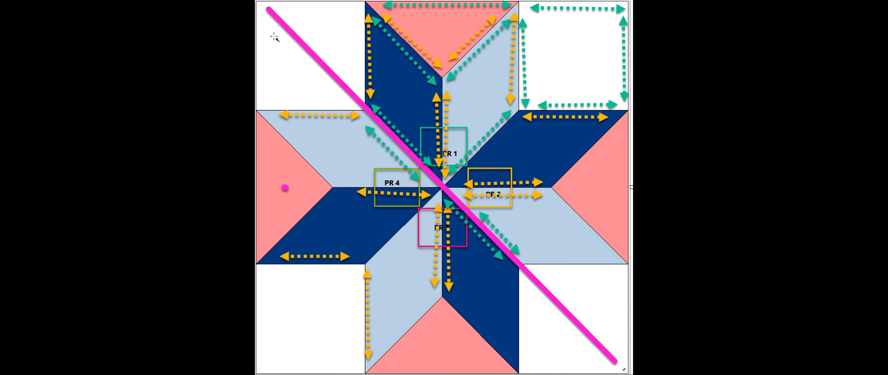
mouse_move(315, 78)
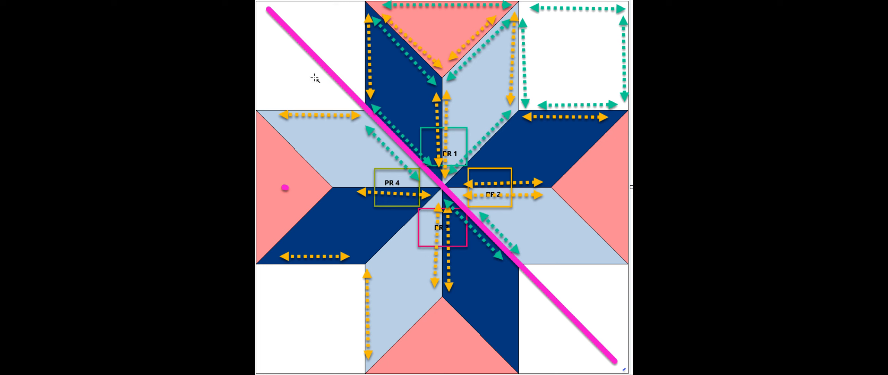
mouse_move(594, 358)
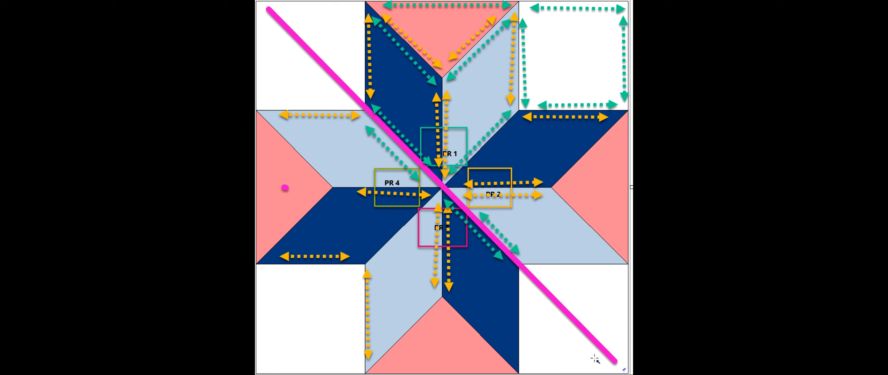